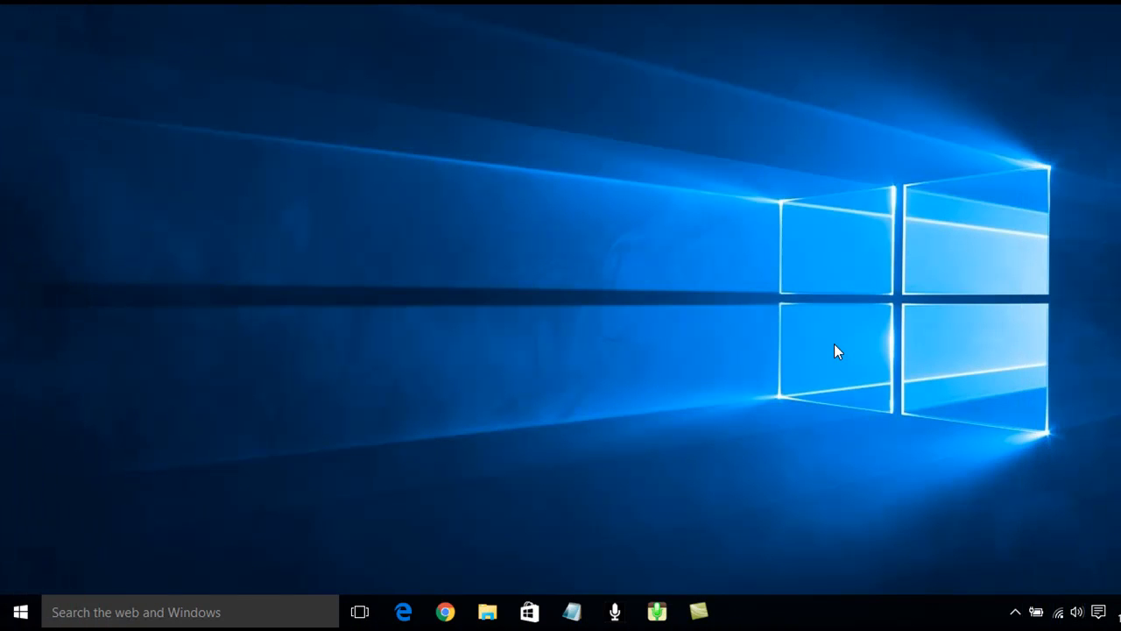
pyautogui.moveTo(480, 399)
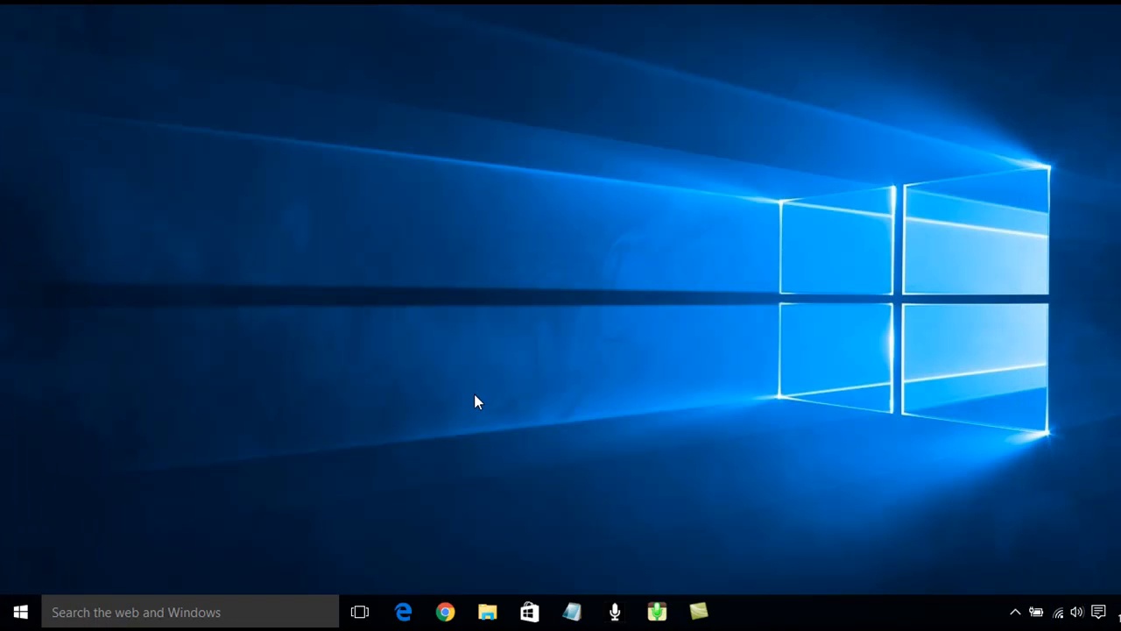
pyautogui.moveTo(681, 302)
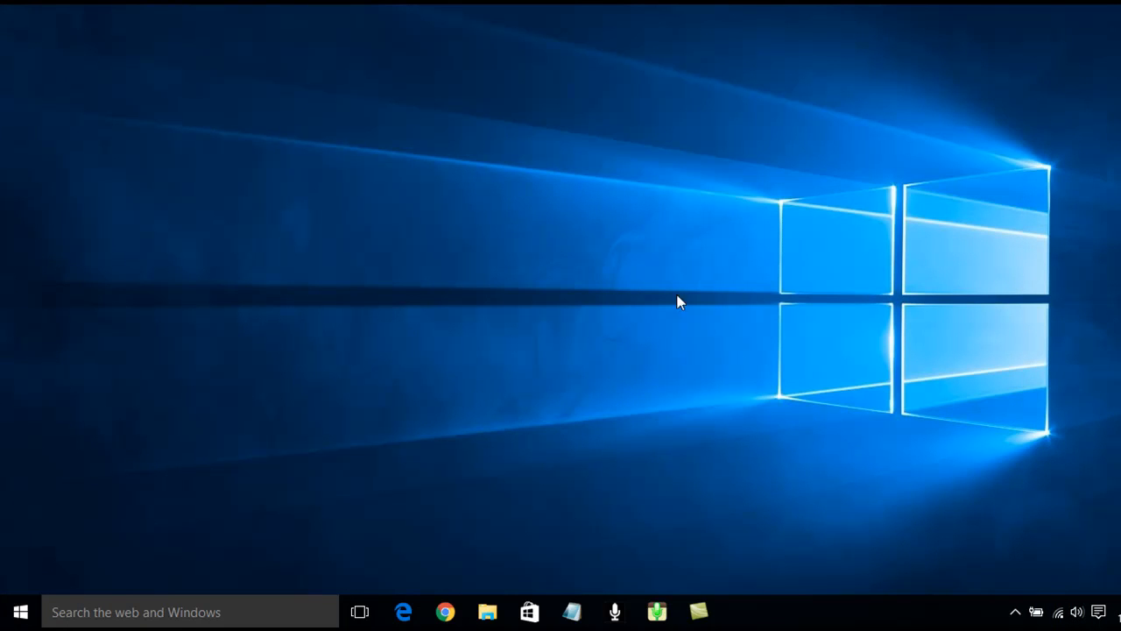
pyautogui.moveTo(186, 447)
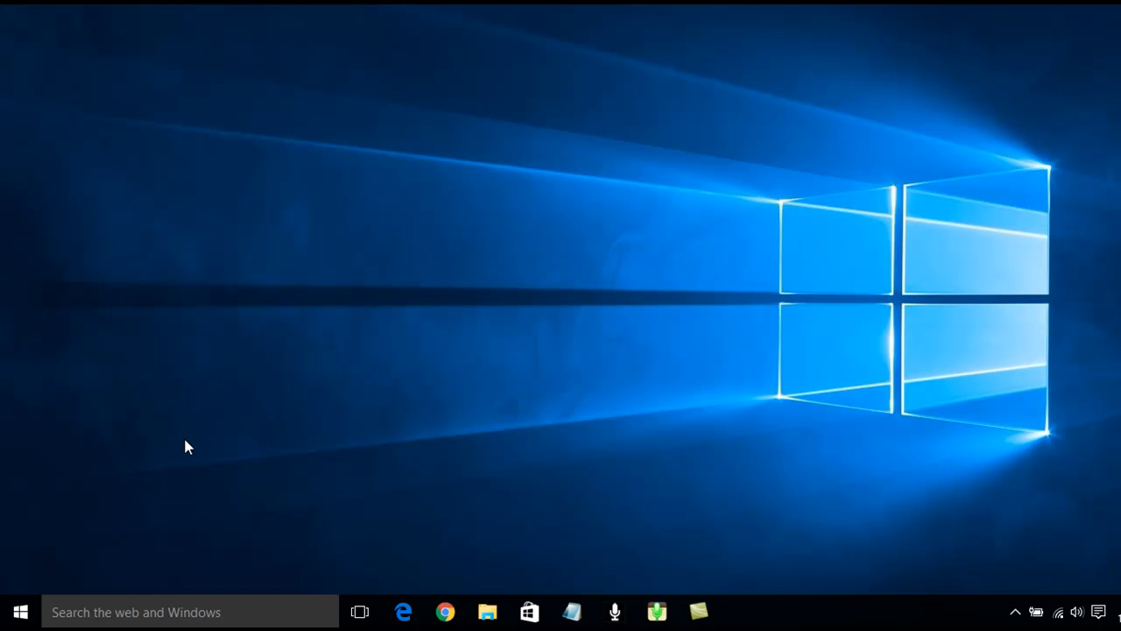
pyautogui.moveTo(63, 575)
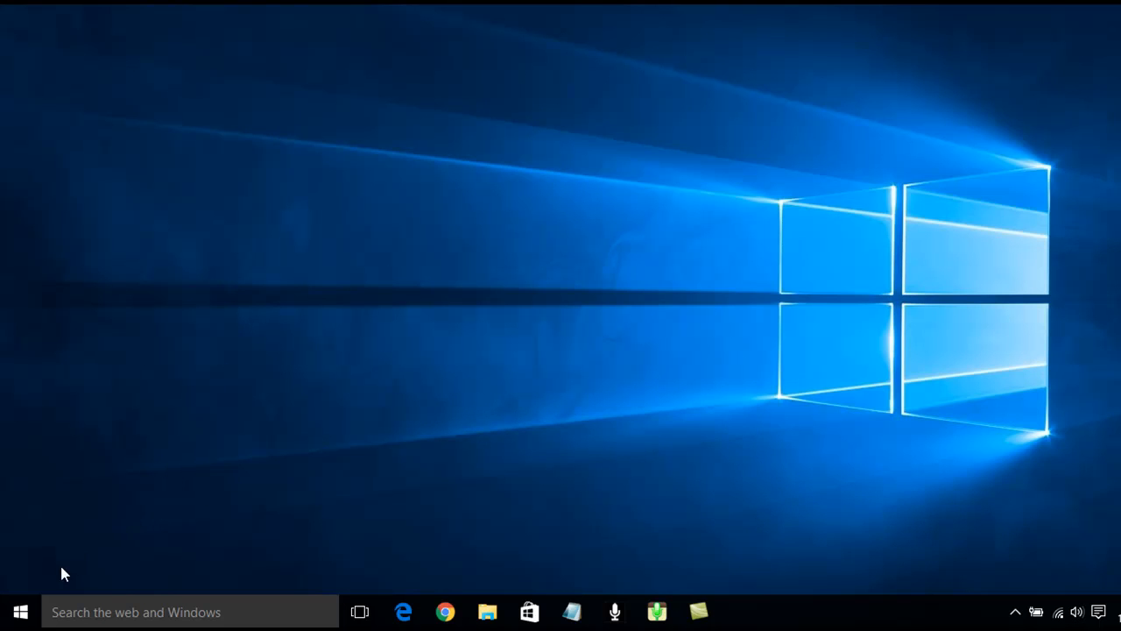
pyautogui.moveTo(21, 612)
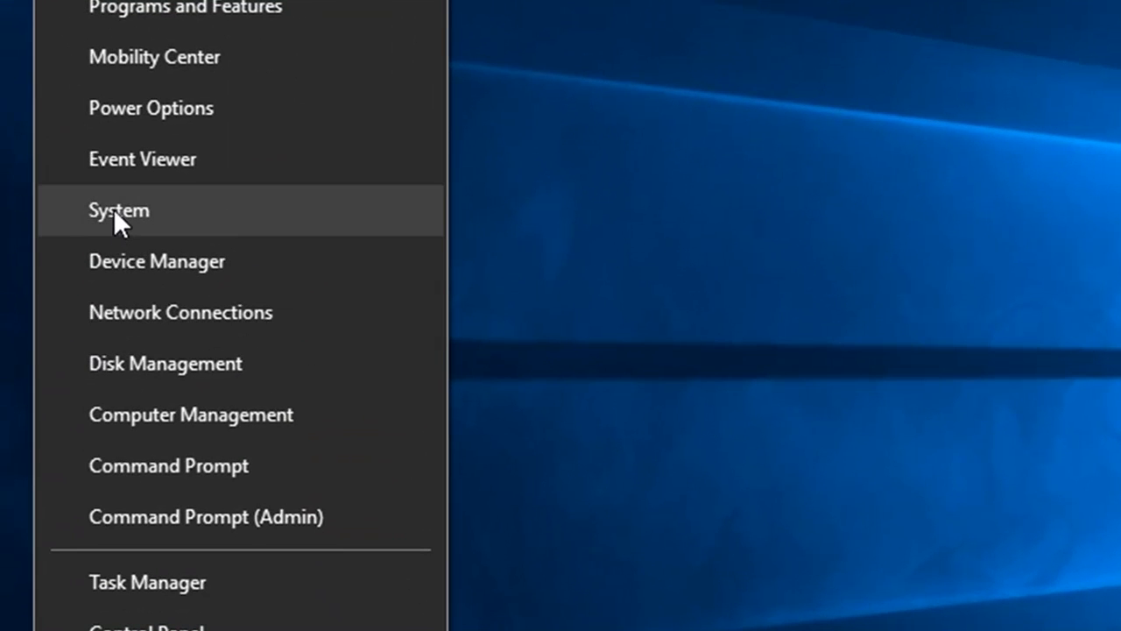
# - Show the System page with the computer's basic information via the Start right-click menu
pyautogui.click(119, 210)
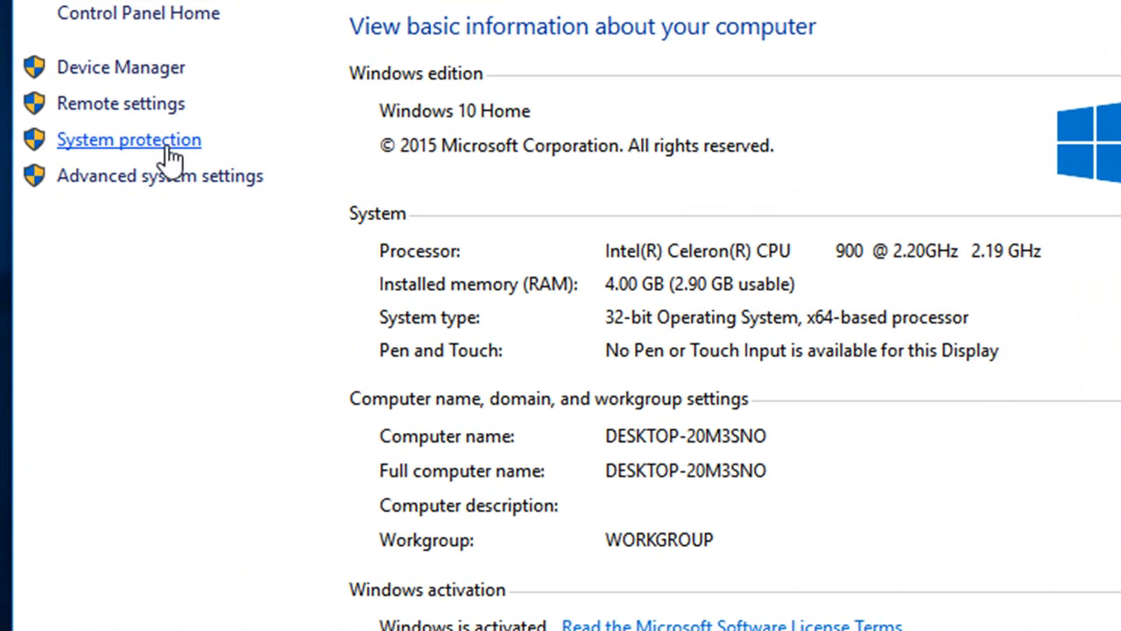
# - Go to System Protection and launch System Restore from it
pyautogui.click(130, 140)
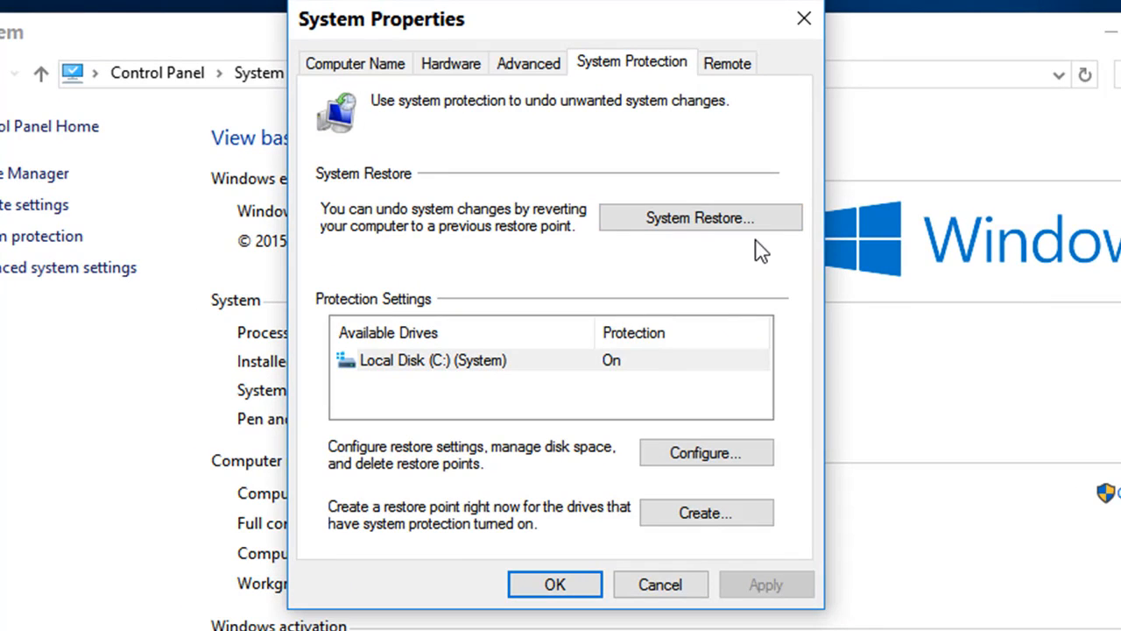
pyautogui.moveTo(666, 245)
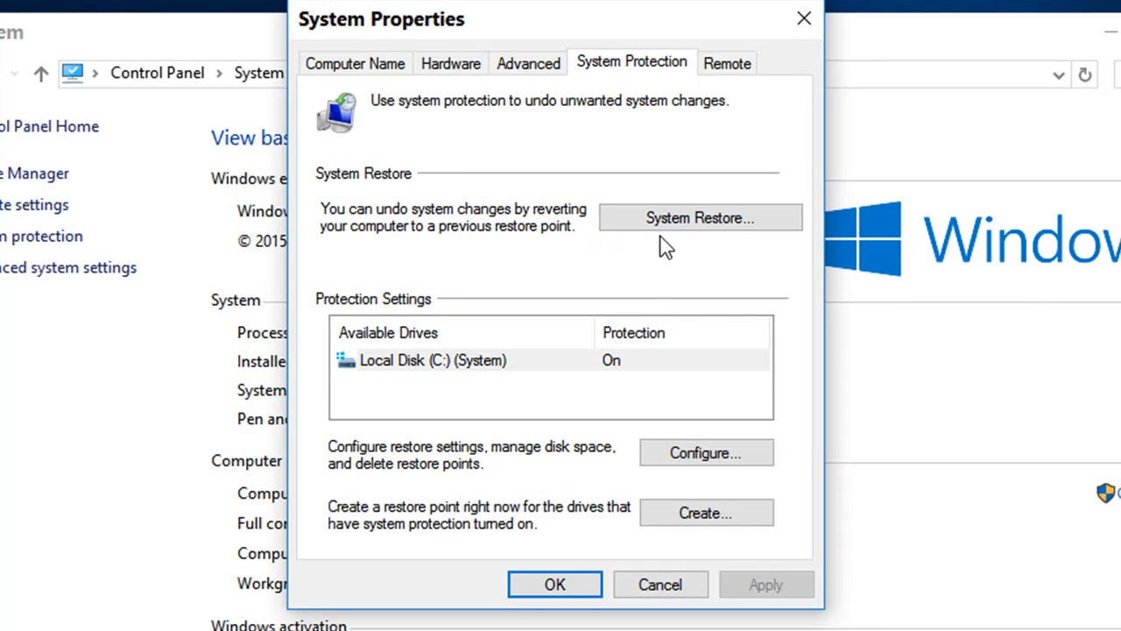
pyautogui.moveTo(687, 276)
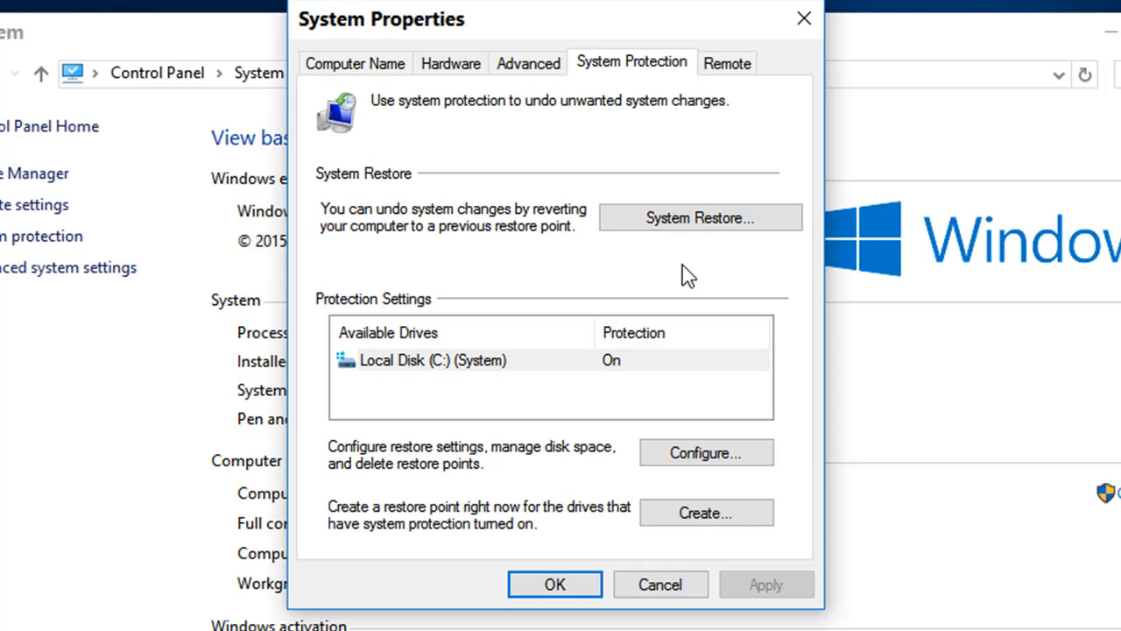
pyautogui.moveTo(694, 278)
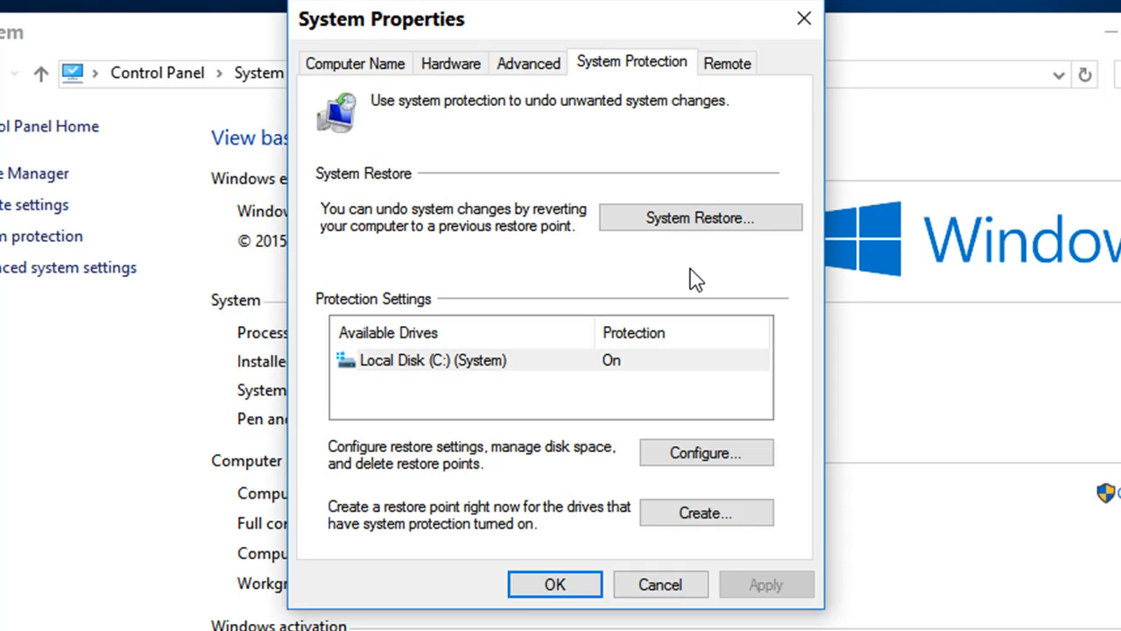
pyautogui.moveTo(708, 267)
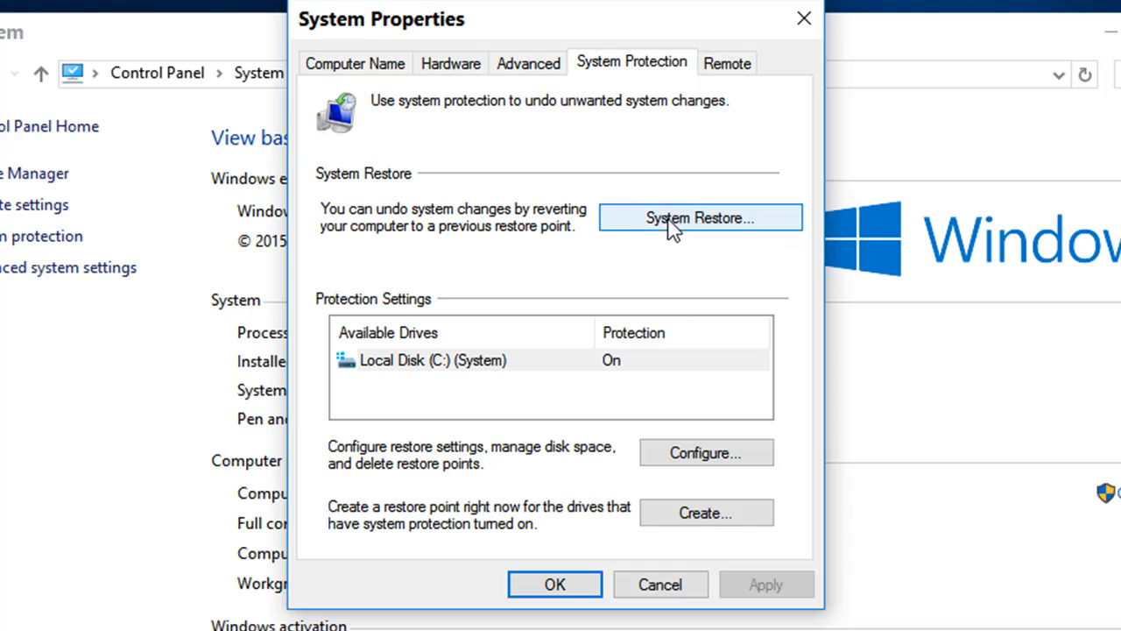
pyautogui.click(699, 217)
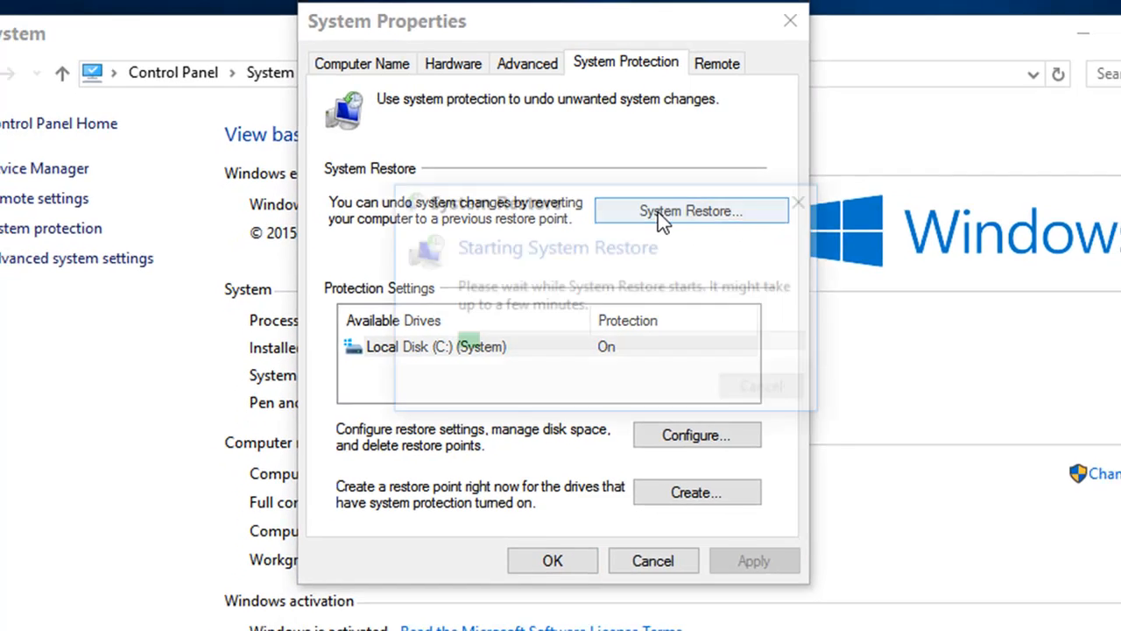
# - Cancel the System Restore wizard without restoring, returning to System Properties
pyautogui.click(691, 211)
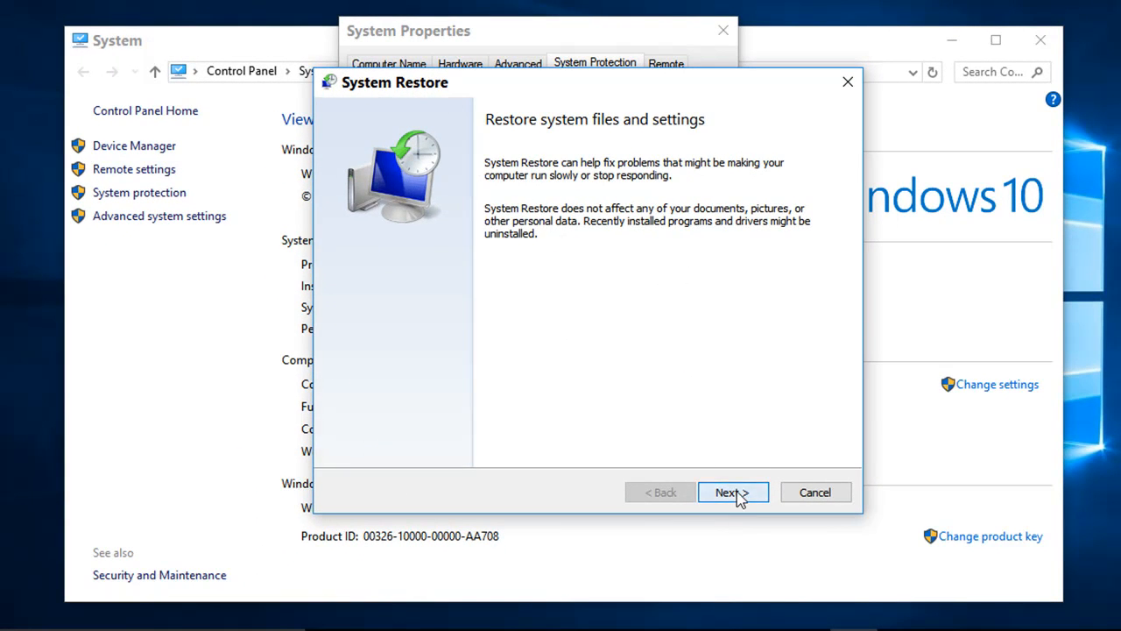
pyautogui.click(732, 490)
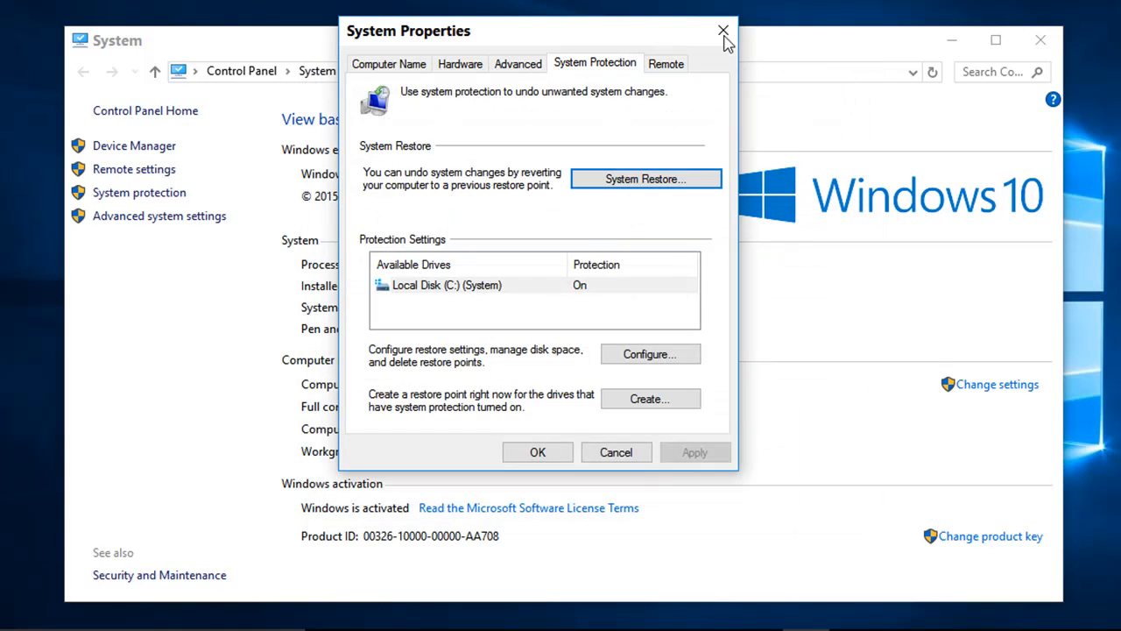
# - Close System Properties and the System window, leaving the empty desktop
pyautogui.click(722, 31)
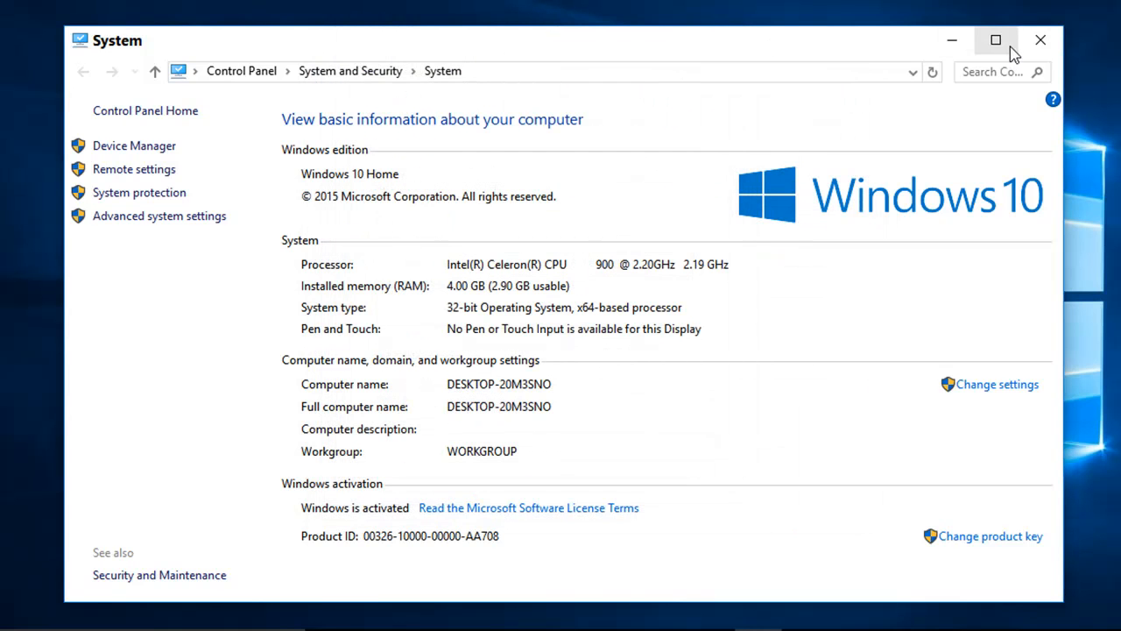
pyautogui.click(1041, 40)
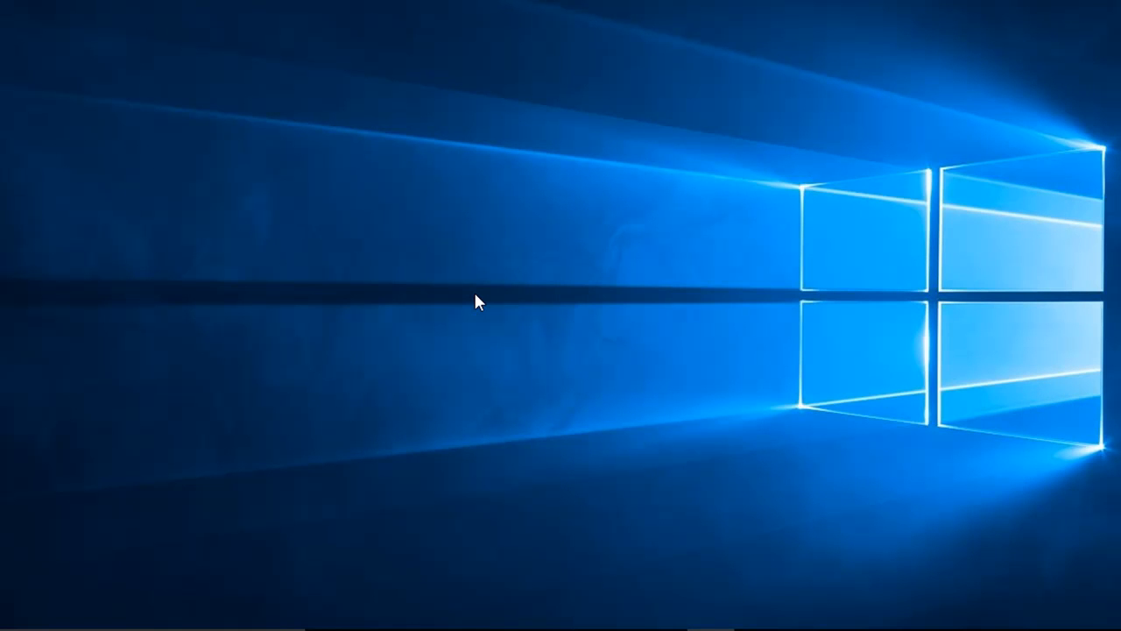